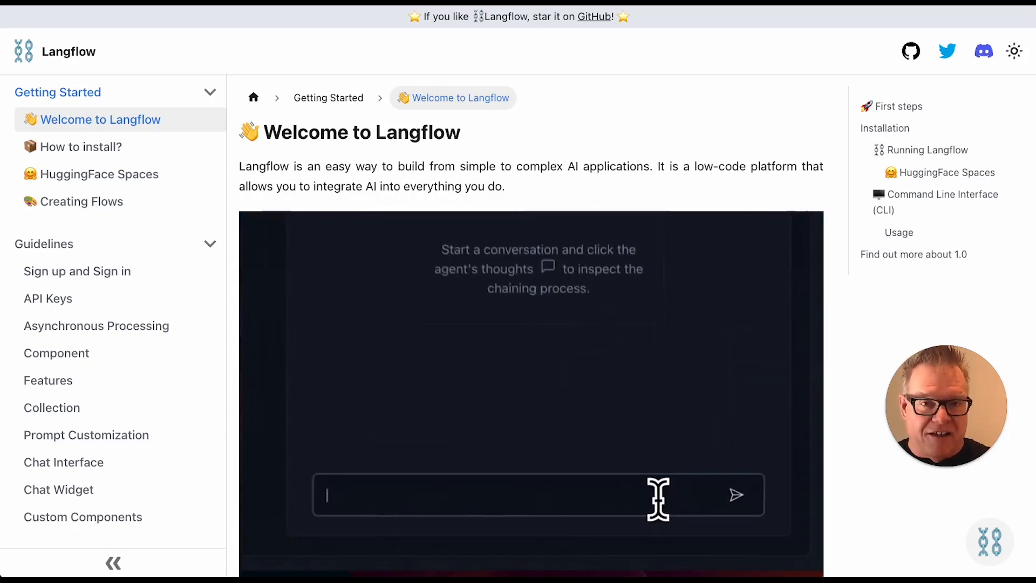
Watch the docs' chat demo, then scroll down to the Installation pip commands
text(What is the mo)
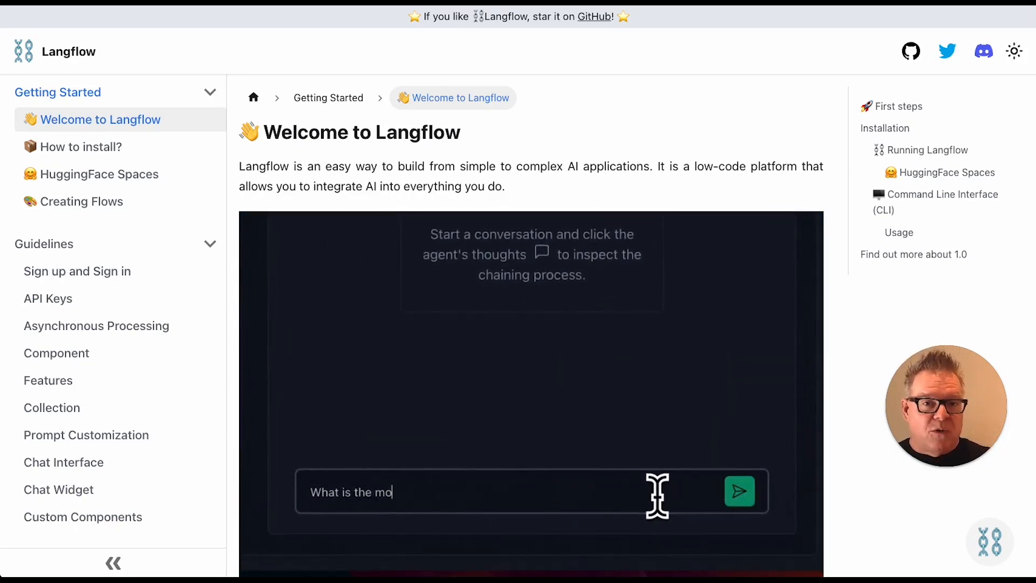
text(st valuable co)
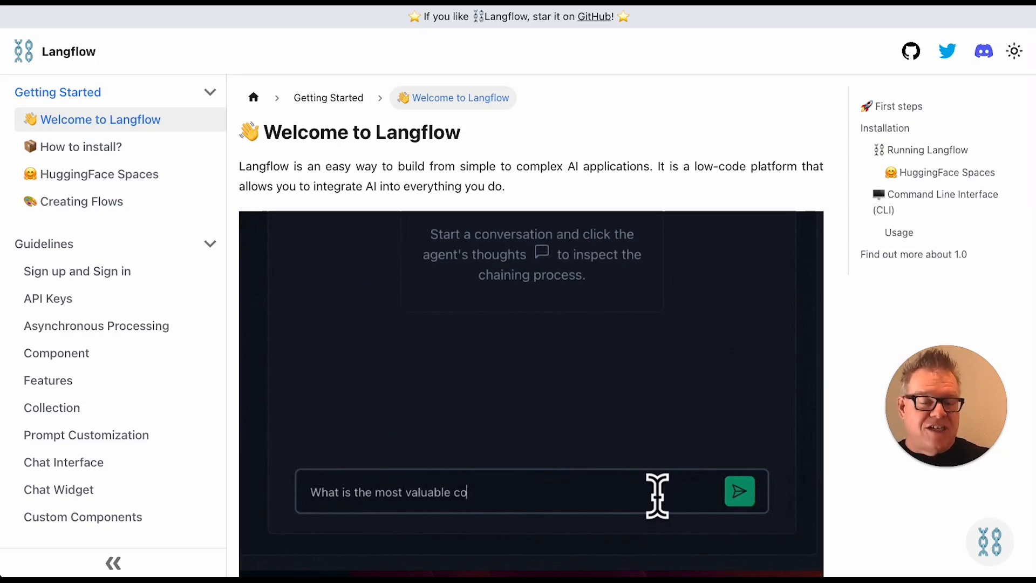
click(738, 491)
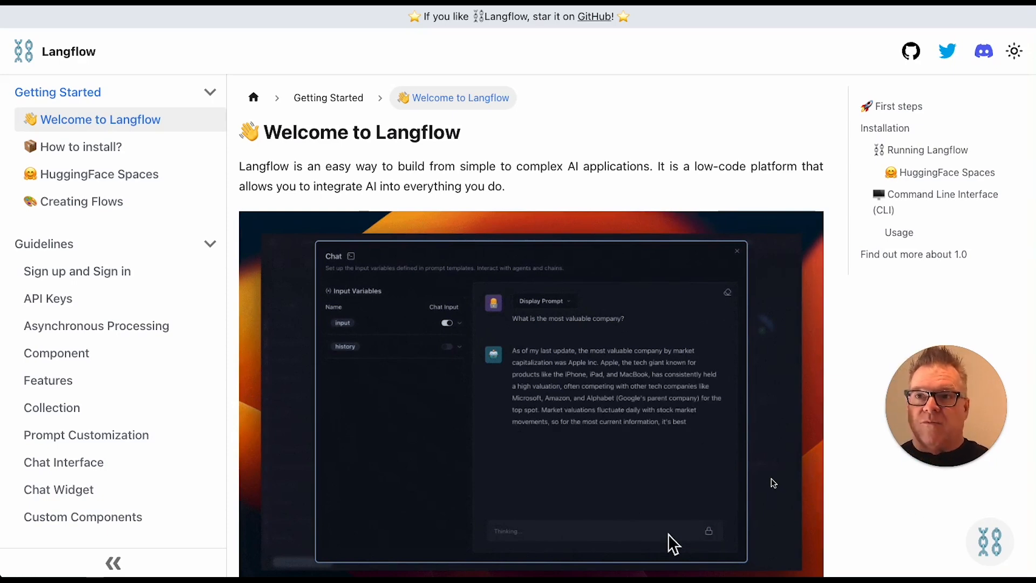
scroll(down, 3)
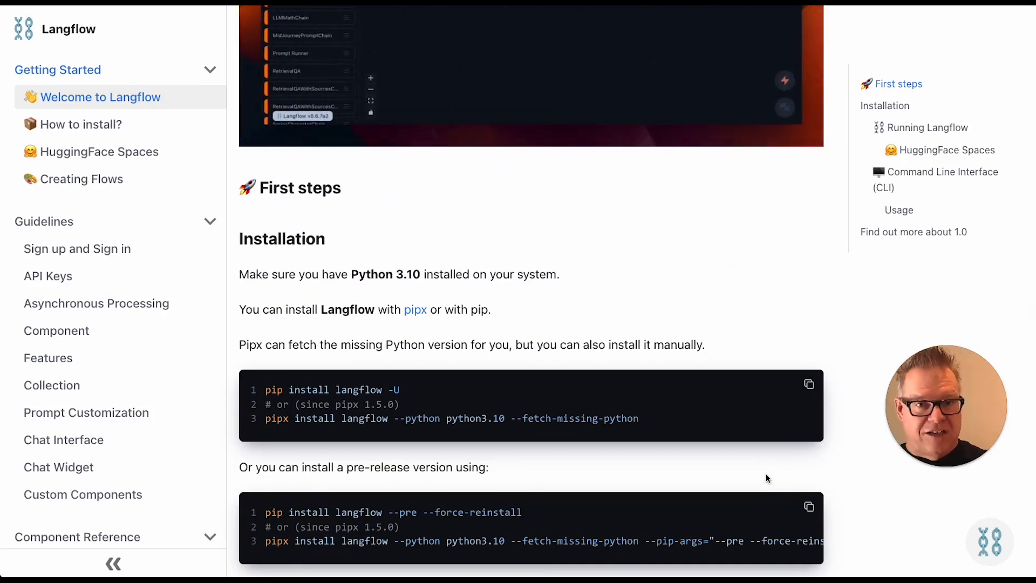
scroll(down, 3)
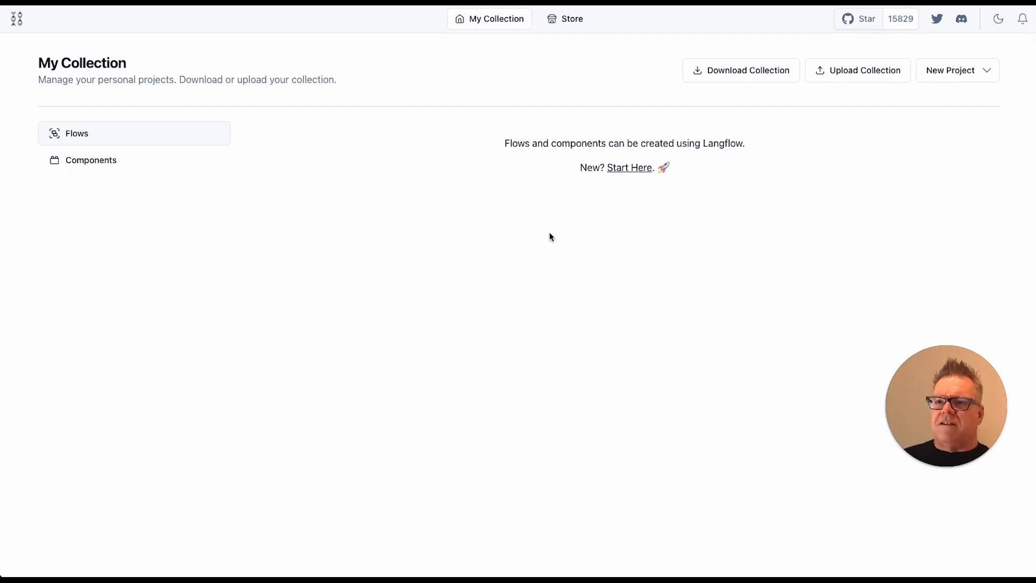
mouse_move(636, 173)
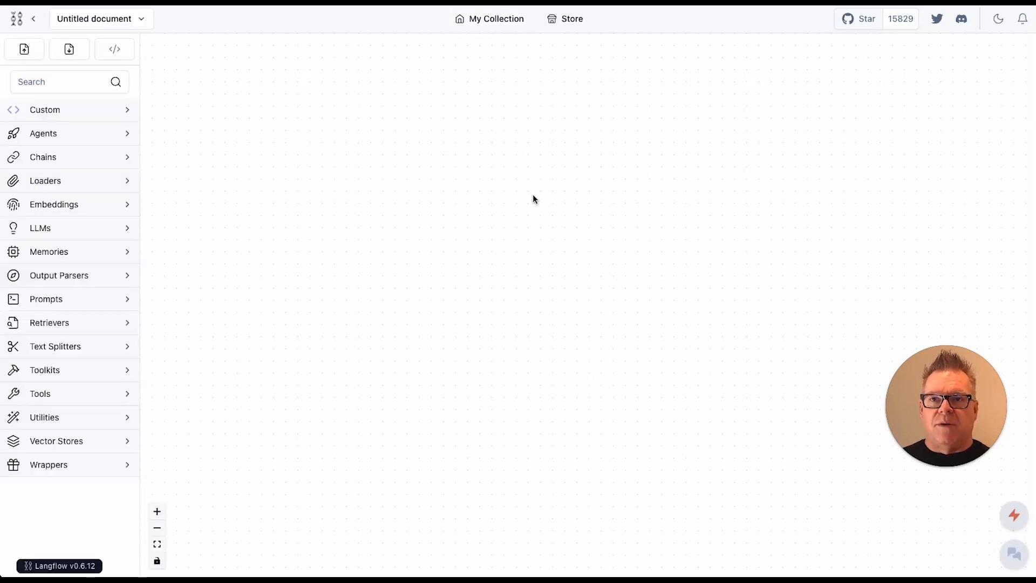
mouse_move(432, 211)
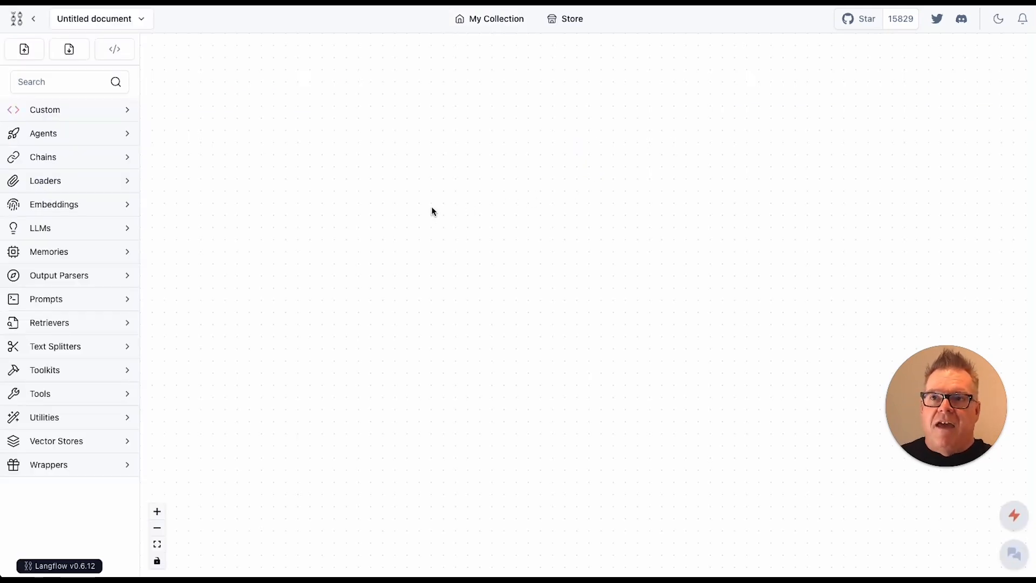
mouse_move(63, 406)
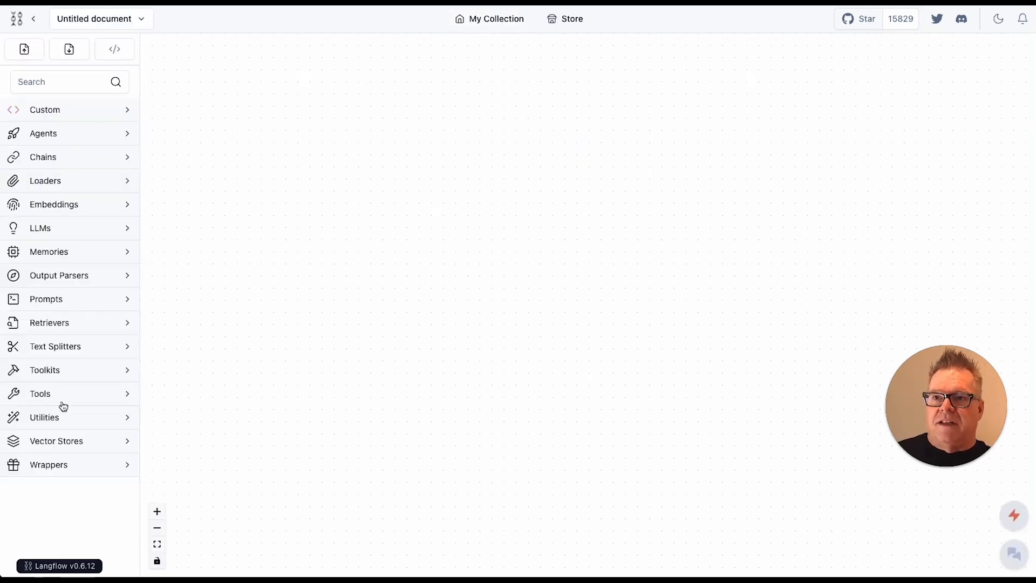
mouse_move(80, 412)
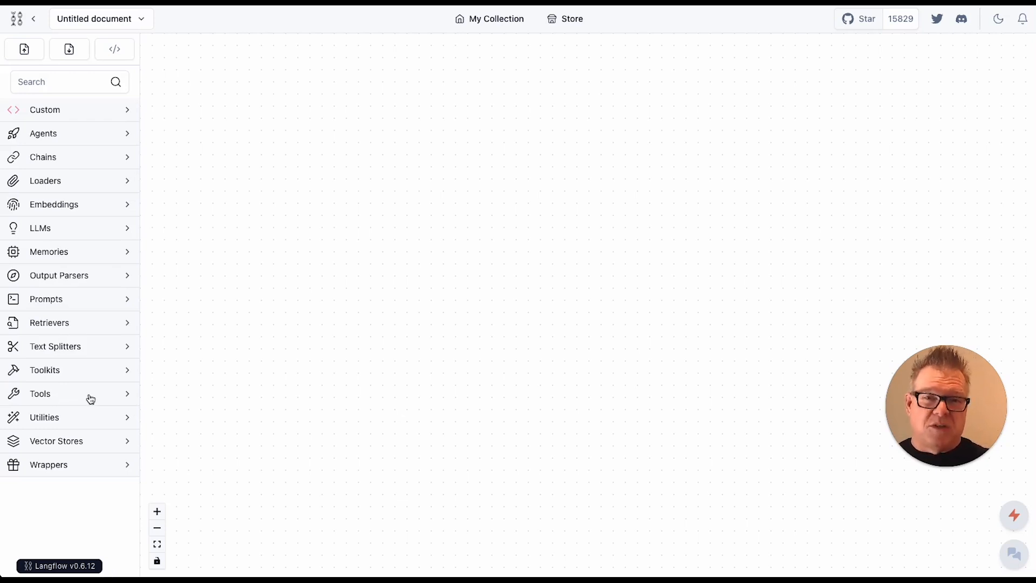
mouse_move(454, 221)
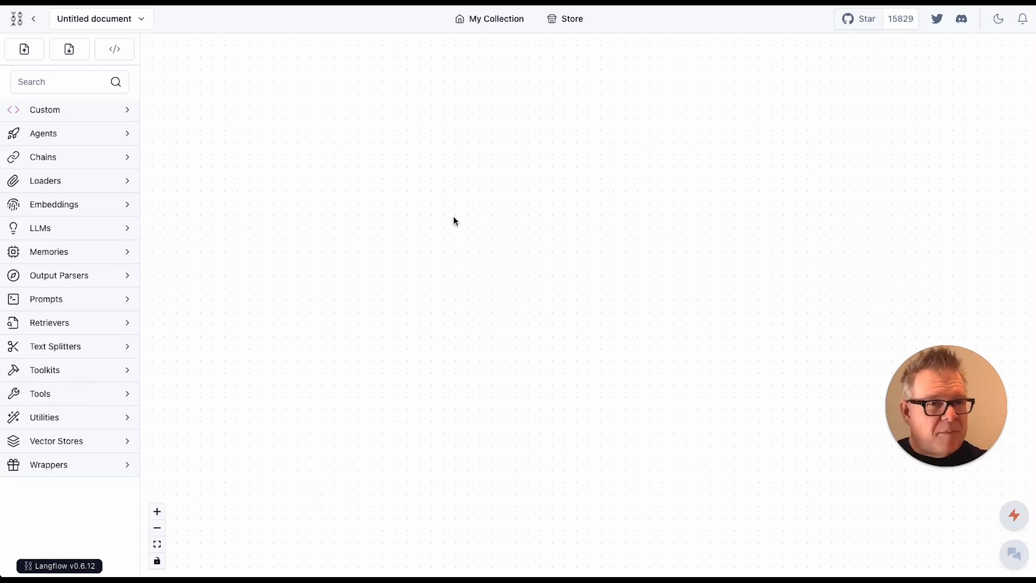
mouse_move(294, 223)
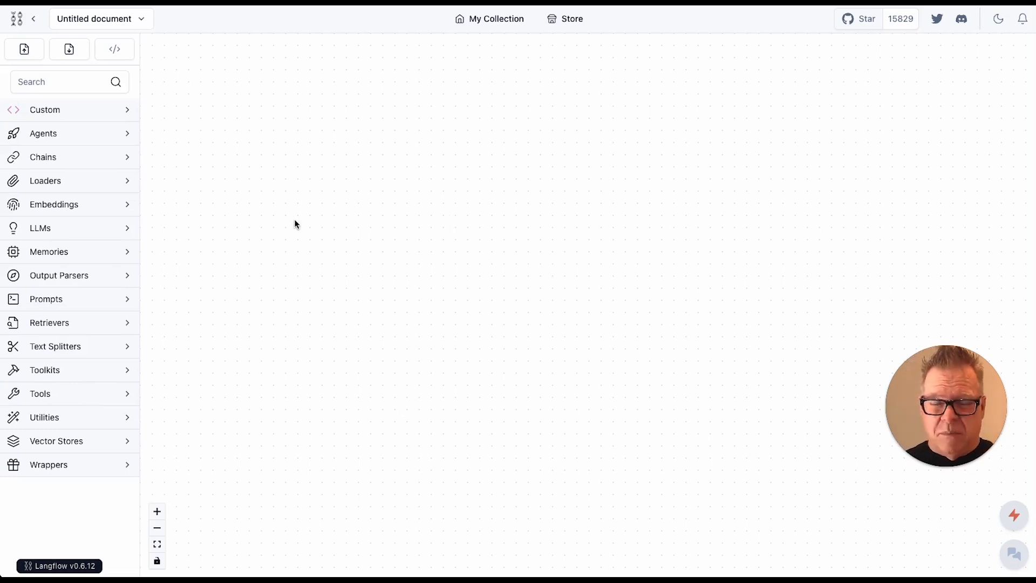
mouse_move(125, 165)
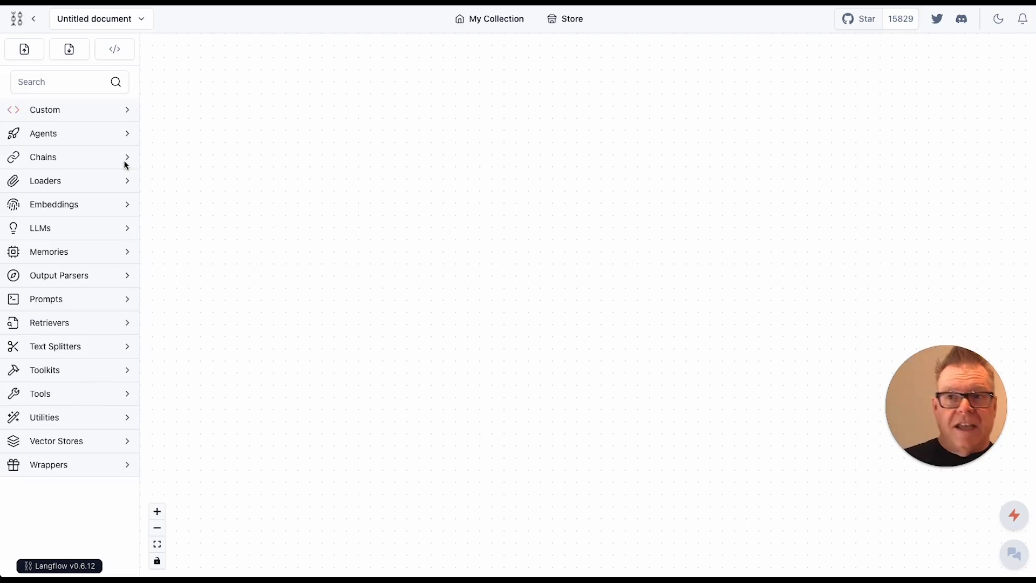
mouse_move(128, 159)
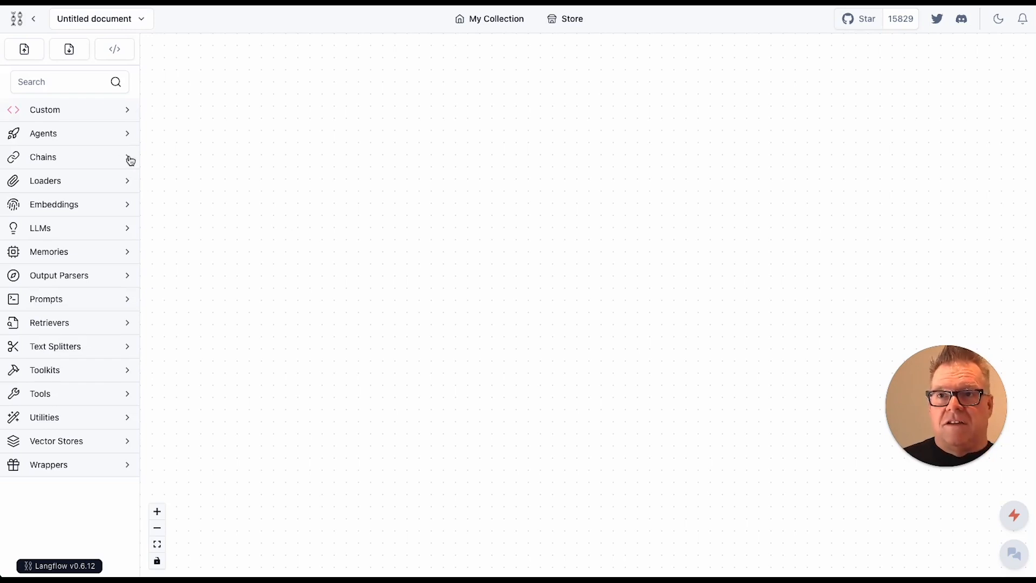
Add ConversationChain from Chains and save its Python code unchanged
click(43, 156)
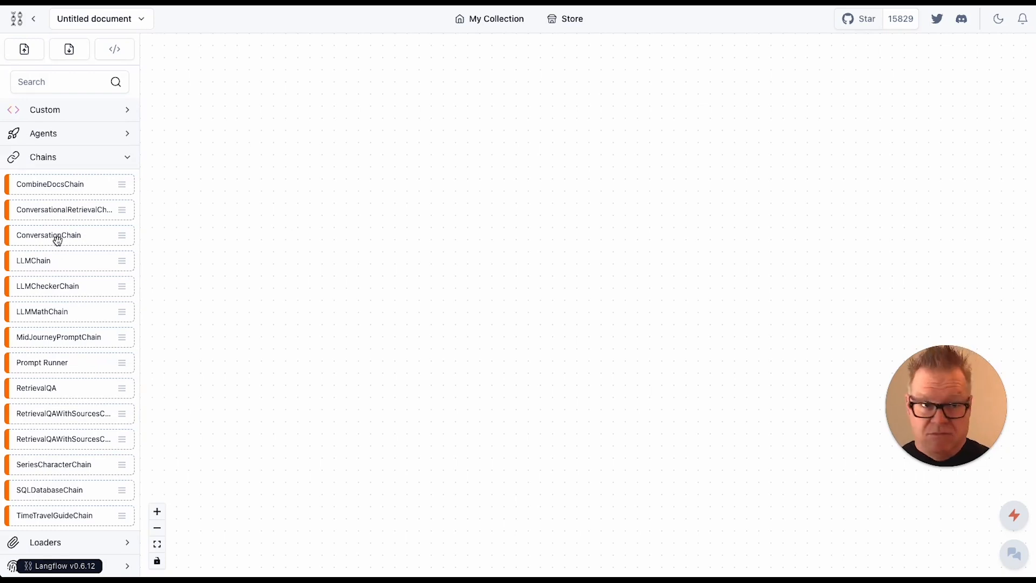
mouse_move(70, 215)
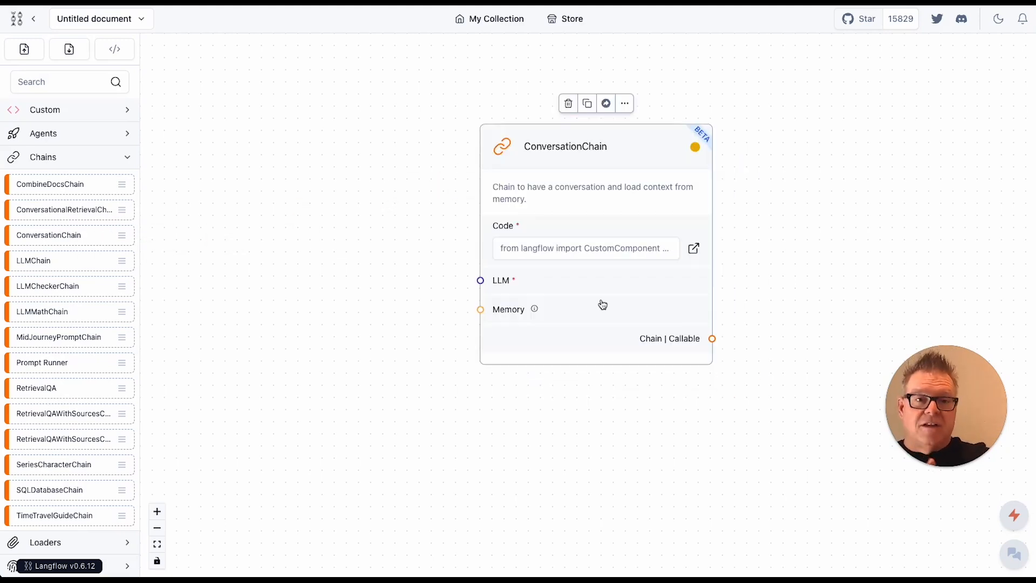
mouse_move(713, 244)
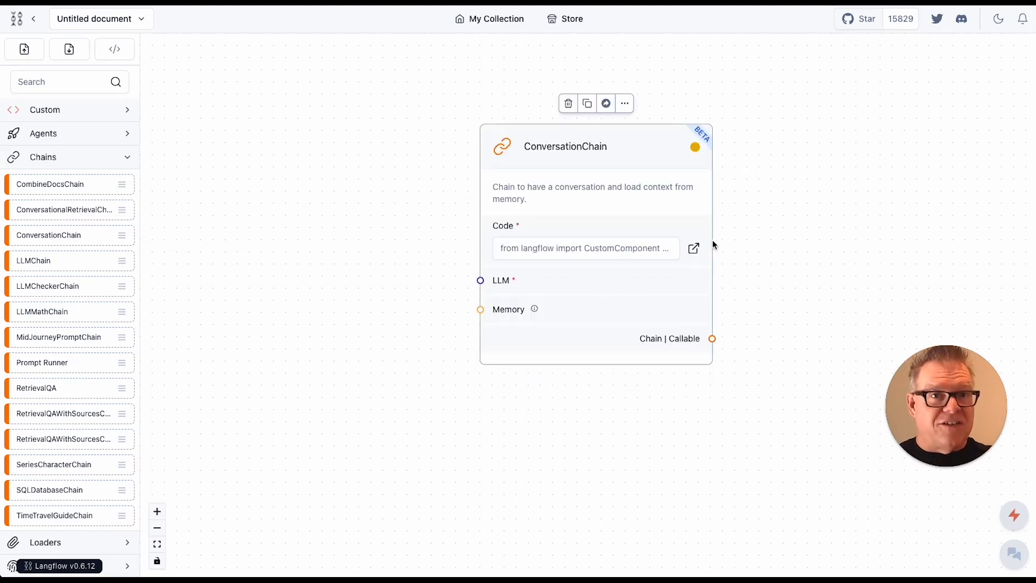
click(692, 247)
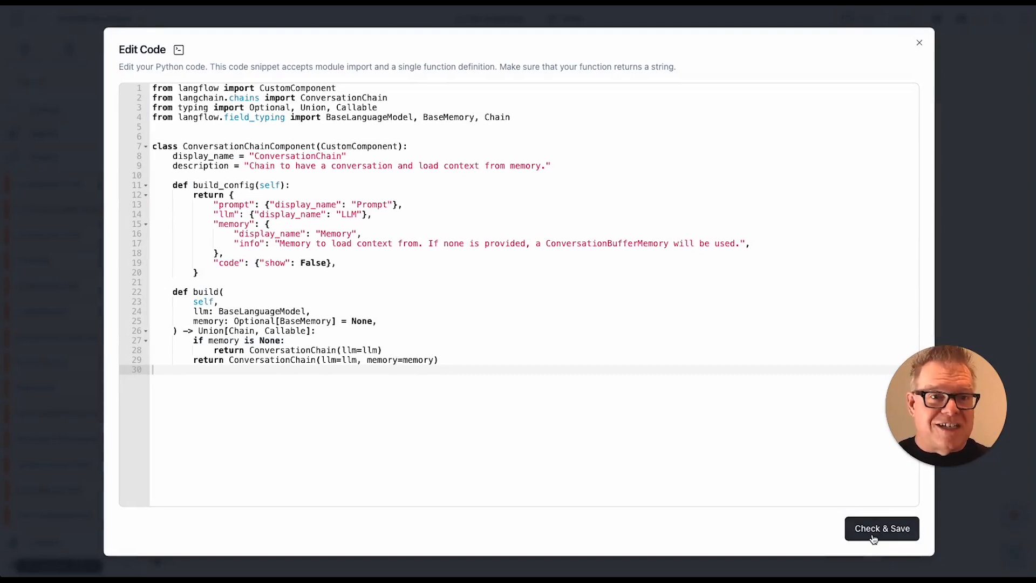
click(881, 527)
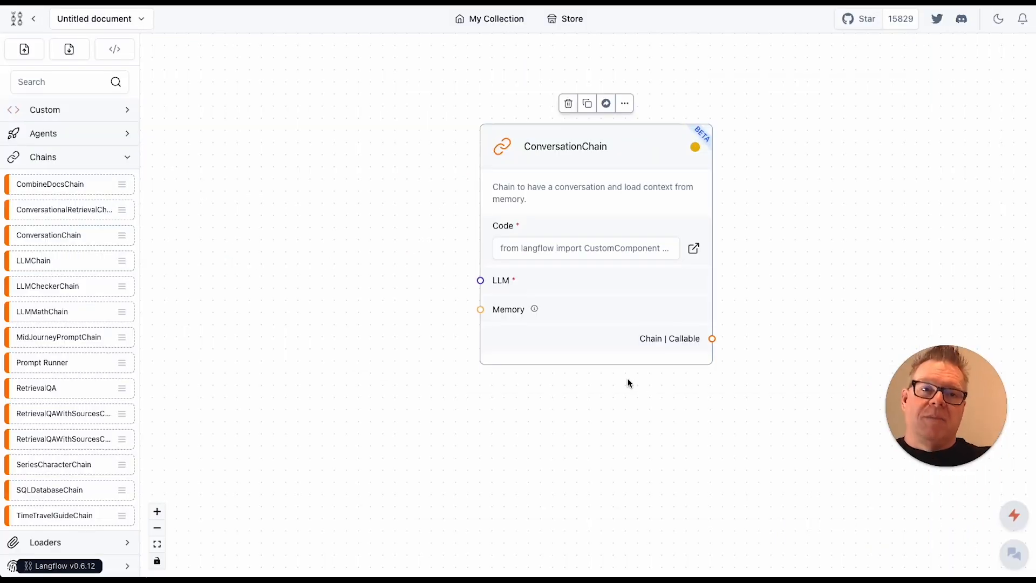
mouse_move(632, 383)
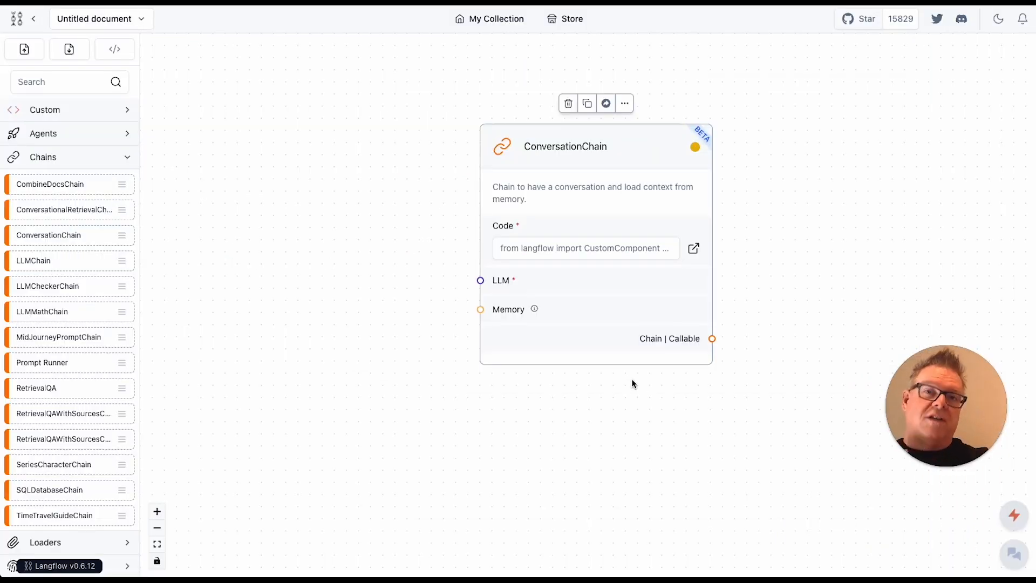
mouse_move(417, 357)
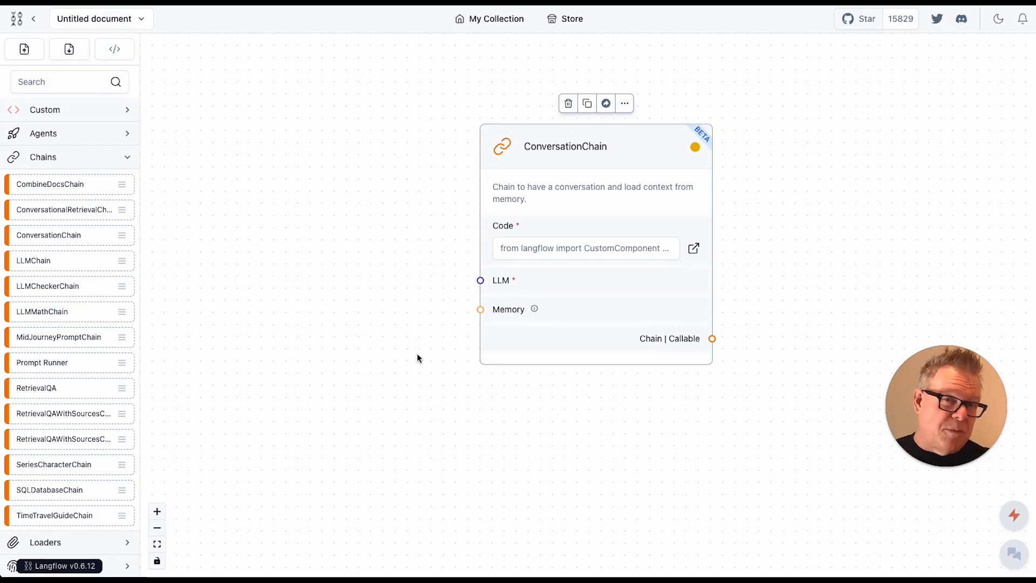
mouse_move(462, 359)
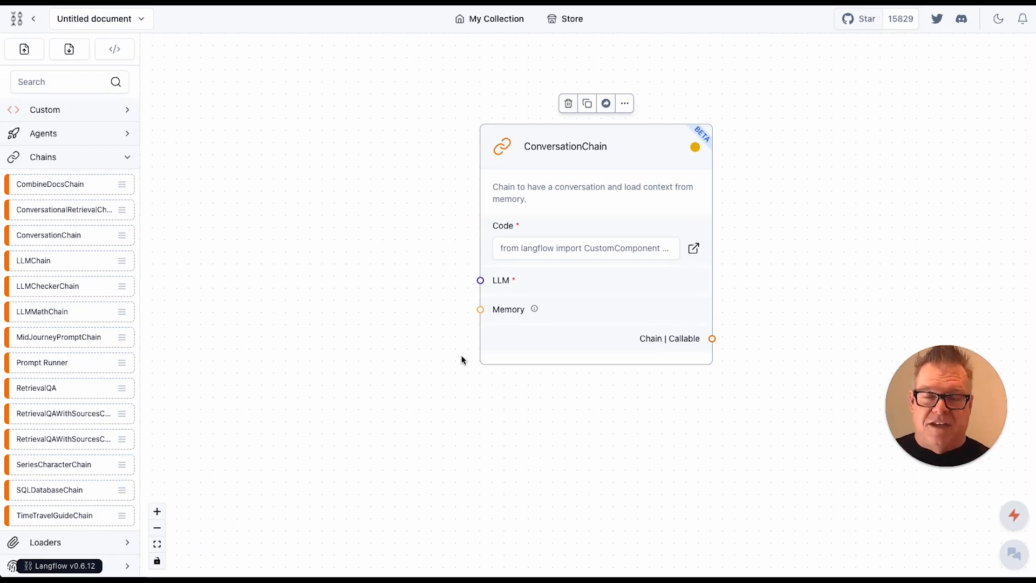
mouse_move(303, 293)
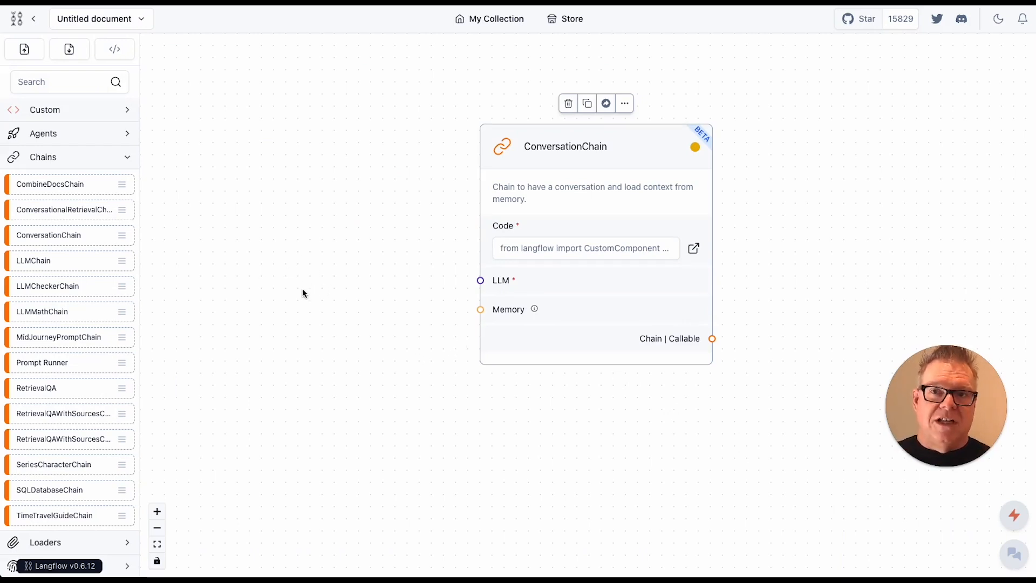
mouse_move(314, 292)
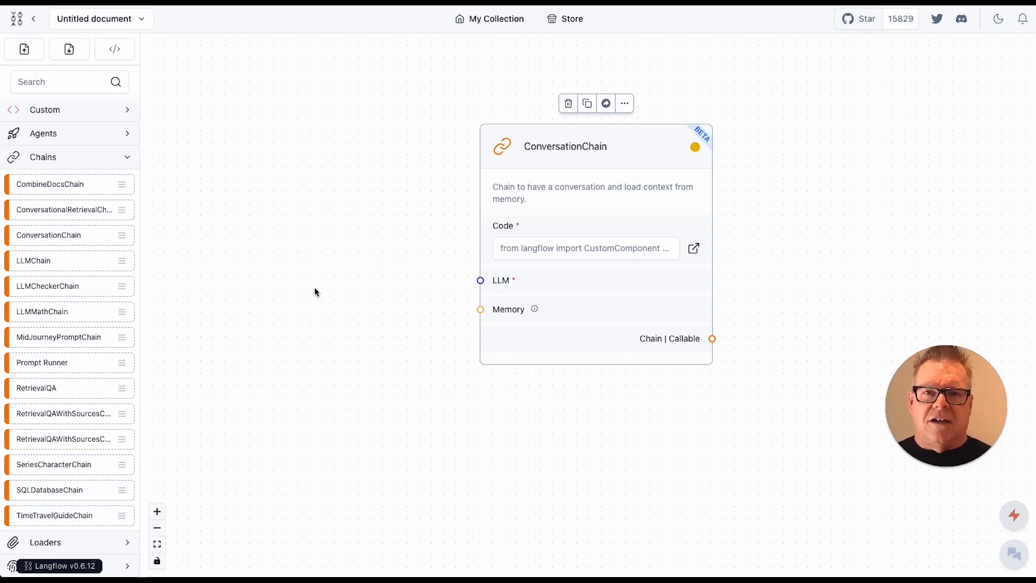
mouse_move(533, 295)
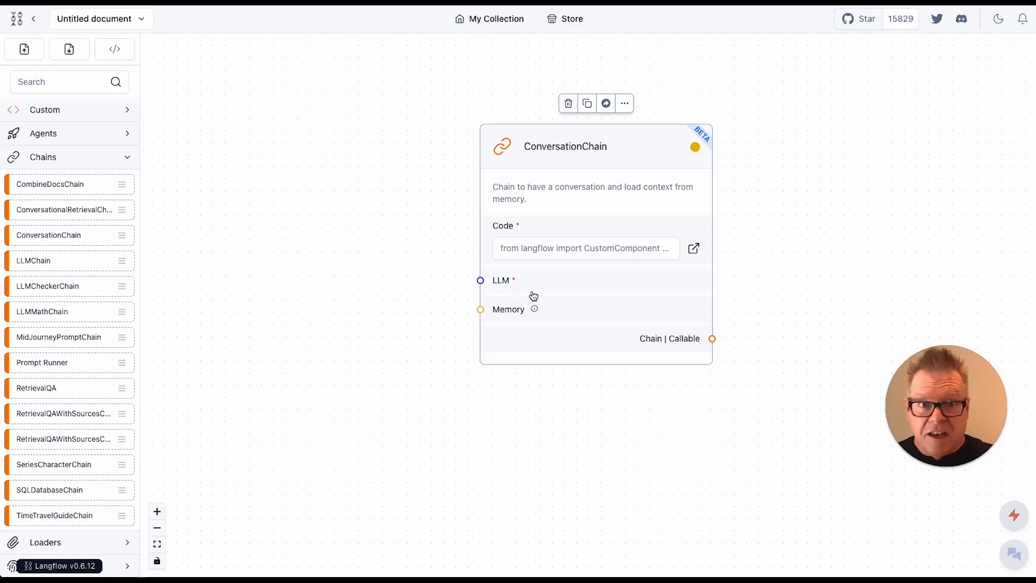
Add ChatOpenAI with model gpt-4-1106-preview and start entering its OpenAI API key
click(43, 156)
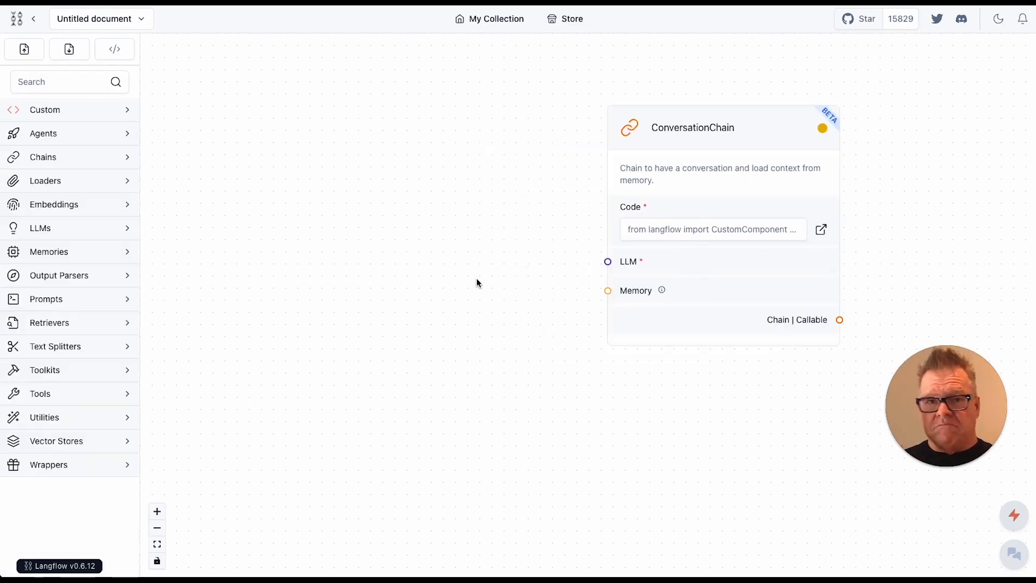
mouse_move(126, 234)
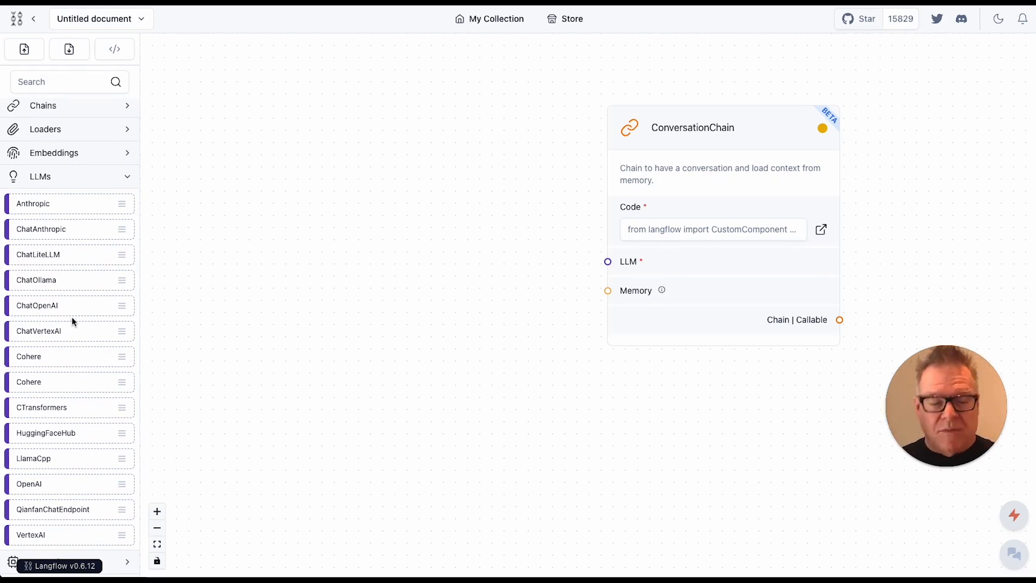
mouse_move(78, 312)
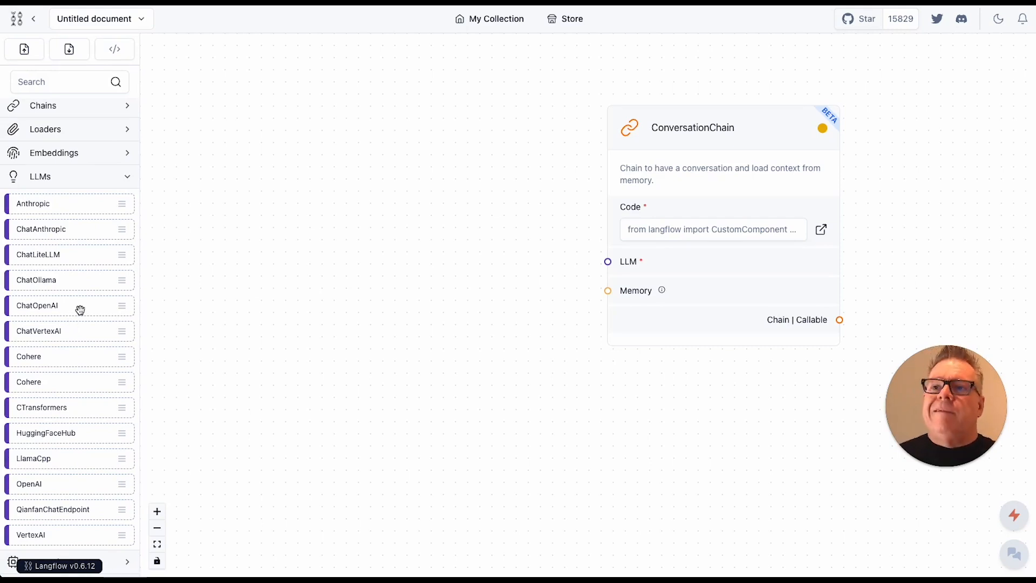
mouse_move(64, 448)
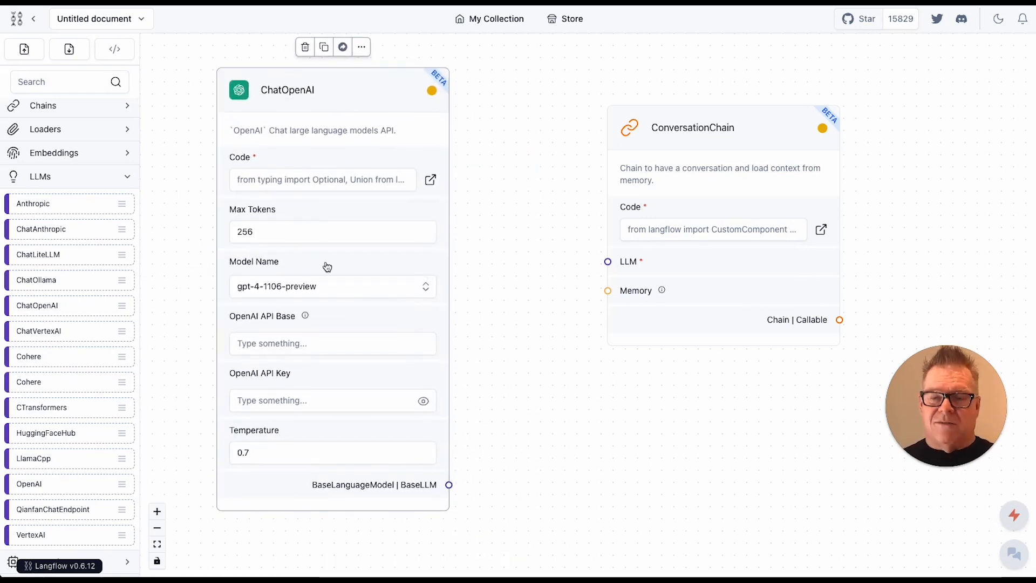
mouse_move(355, 292)
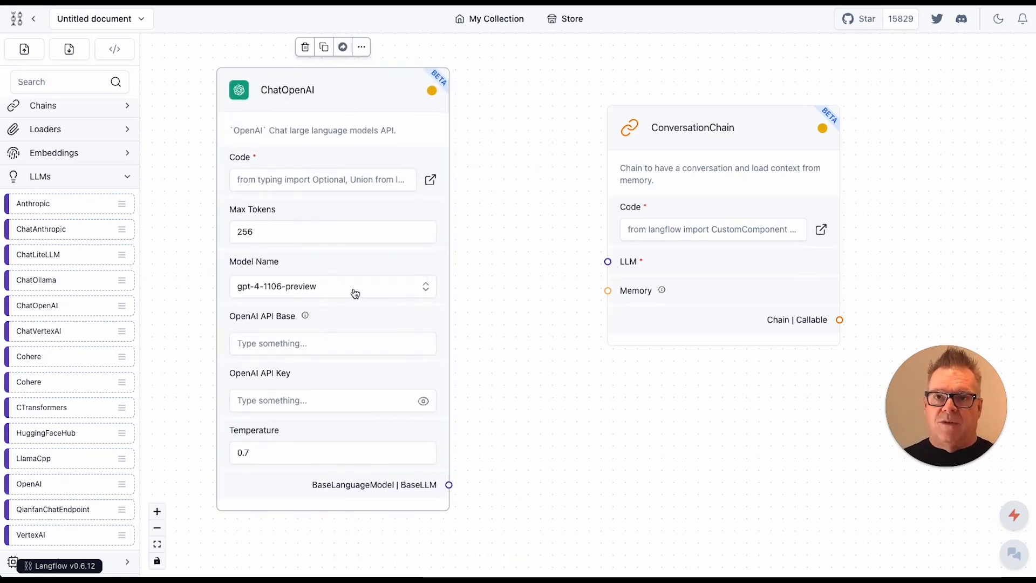
click(332, 286)
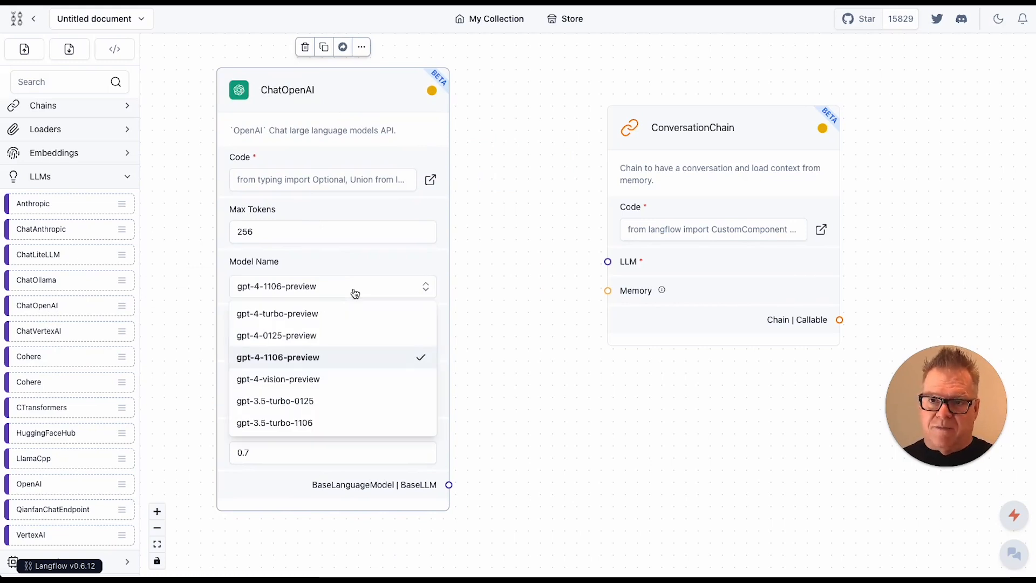
click(277, 357)
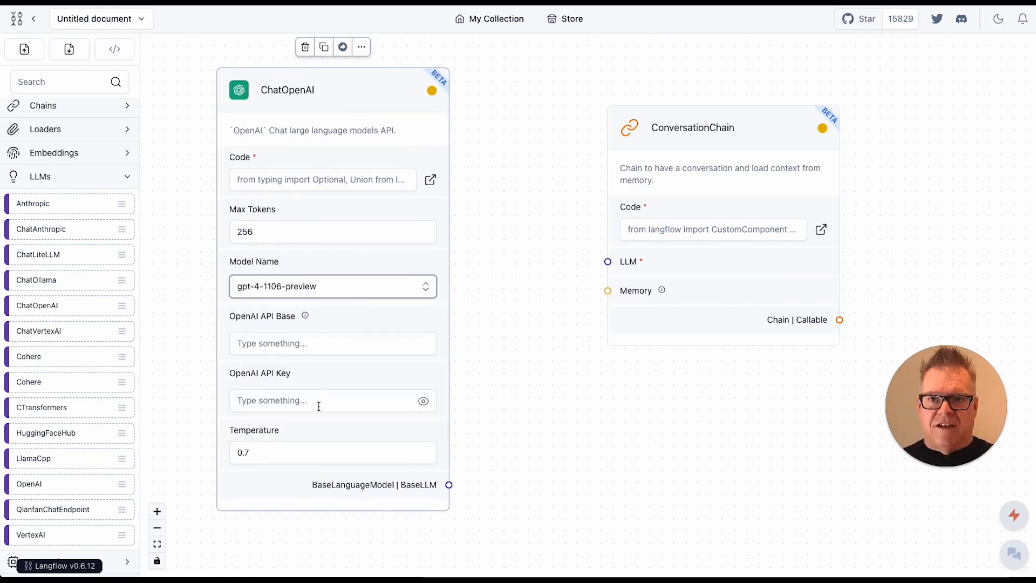
click(332, 400)
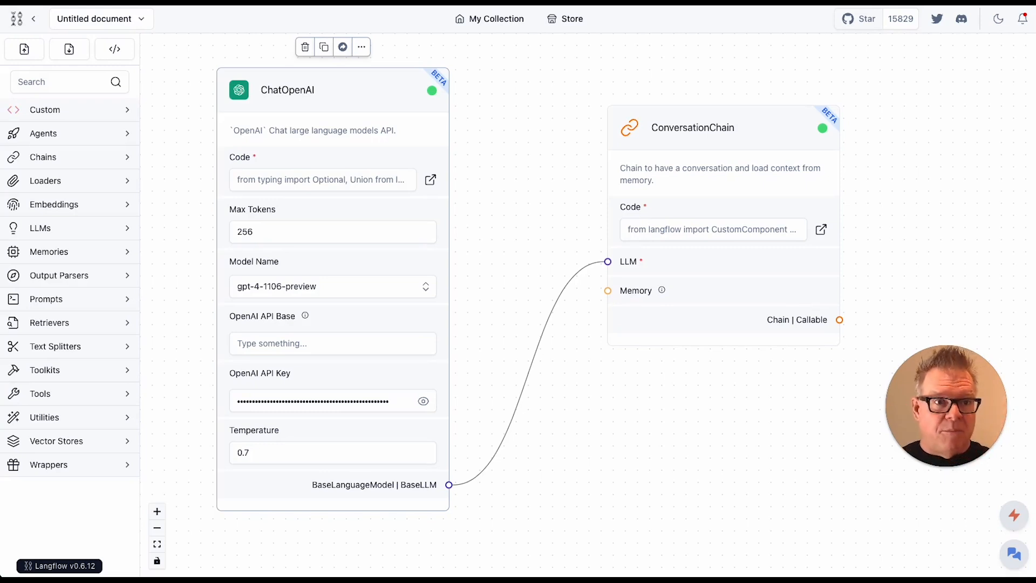
mouse_move(885, 553)
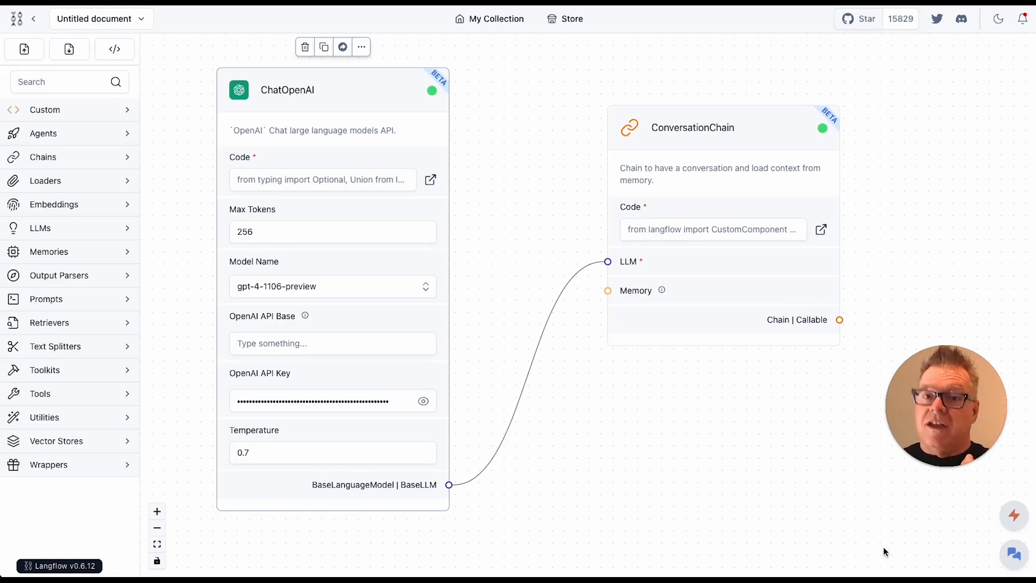
mouse_move(997, 558)
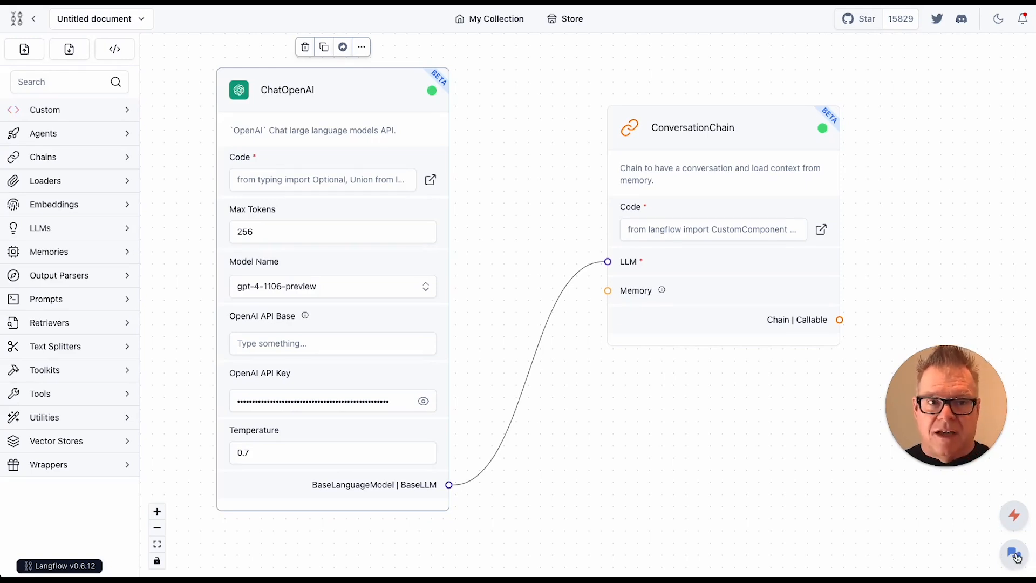
Send 'Hi there!' in the flow's chat and get a friendly reply
click(1014, 553)
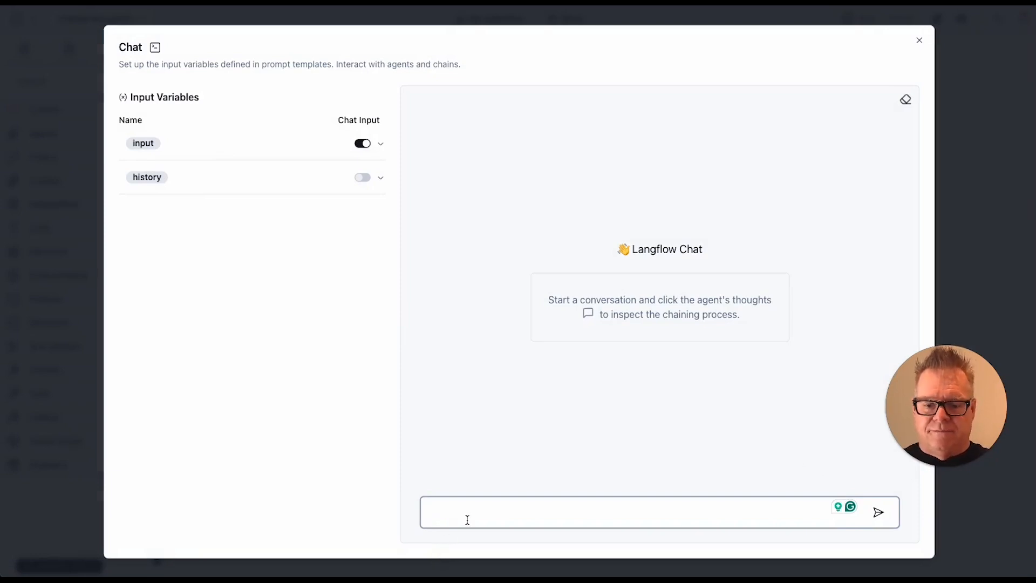
text(Hi there!)
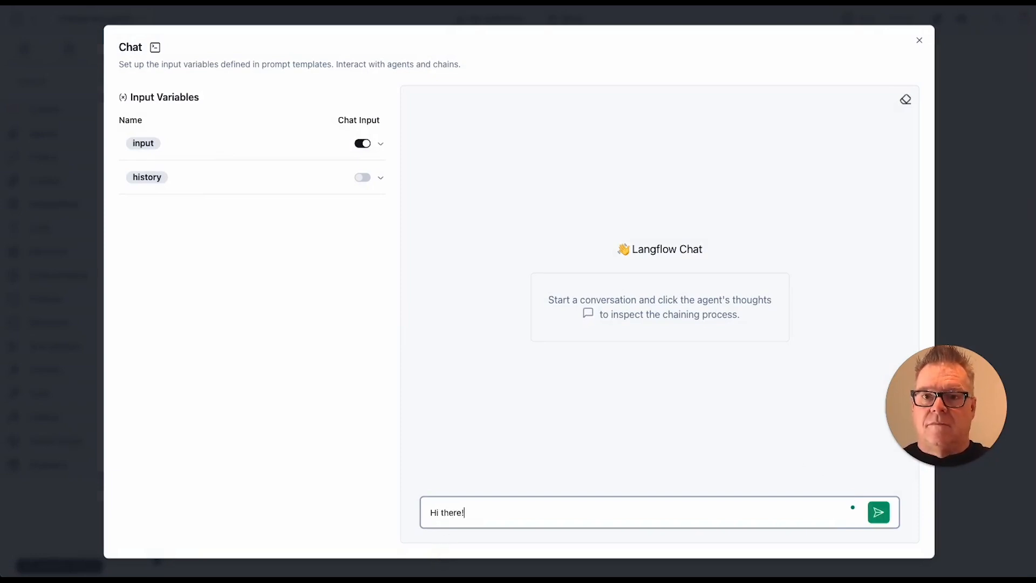
click(877, 512)
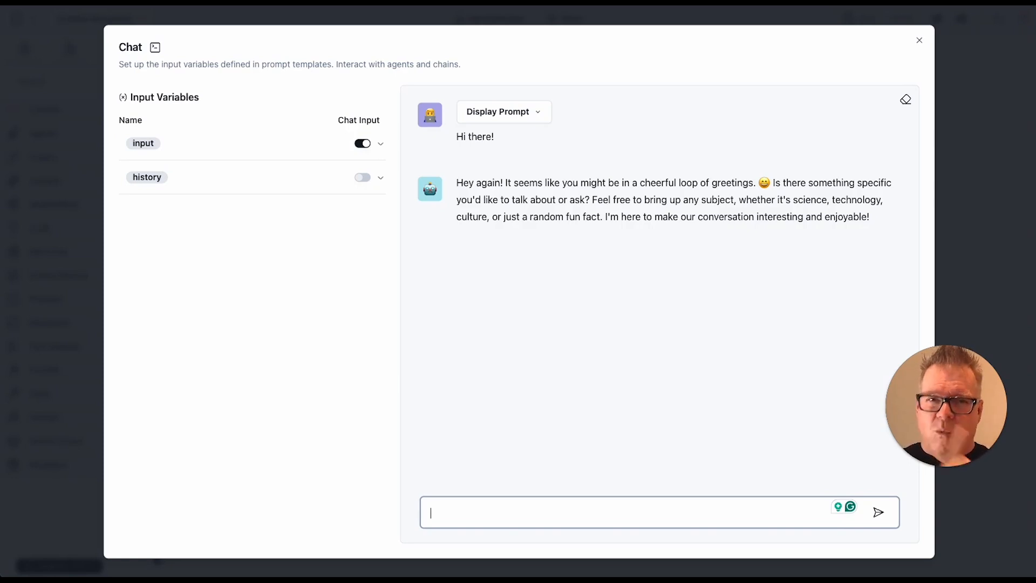
mouse_move(769, 357)
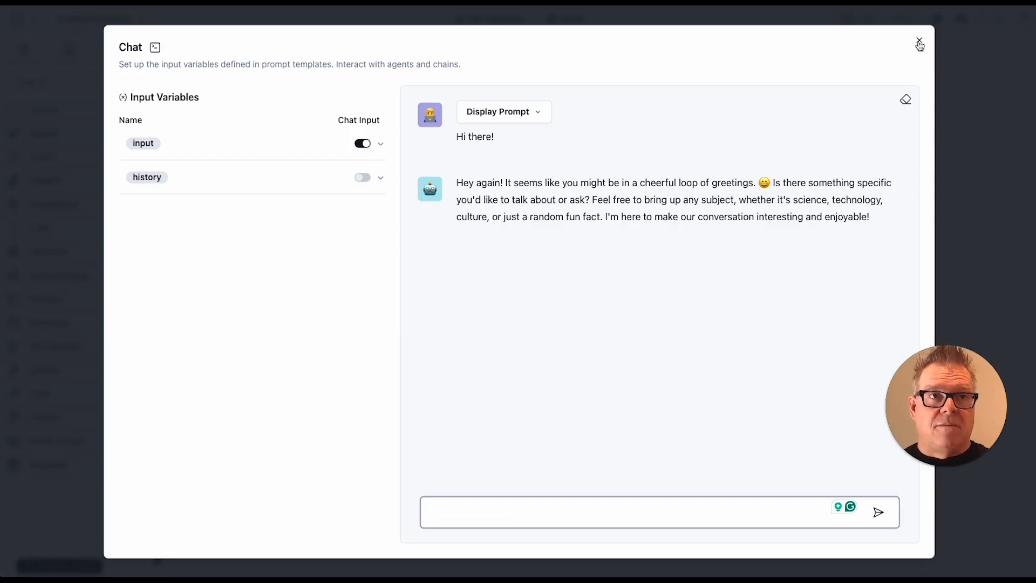
Close the chat and add ConversationBufferMemory with memory key 'history' to the chain
click(919, 42)
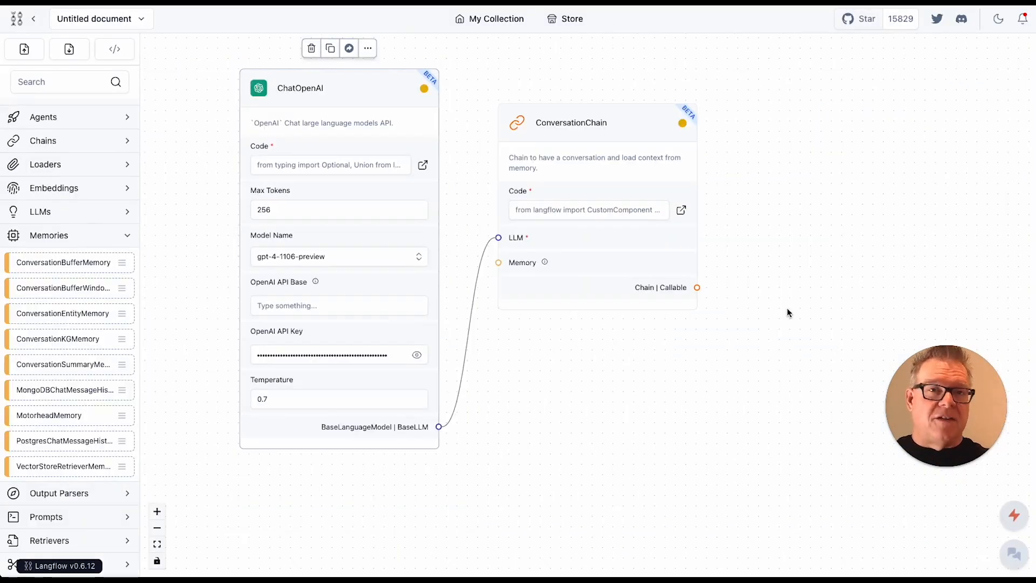
mouse_move(753, 306)
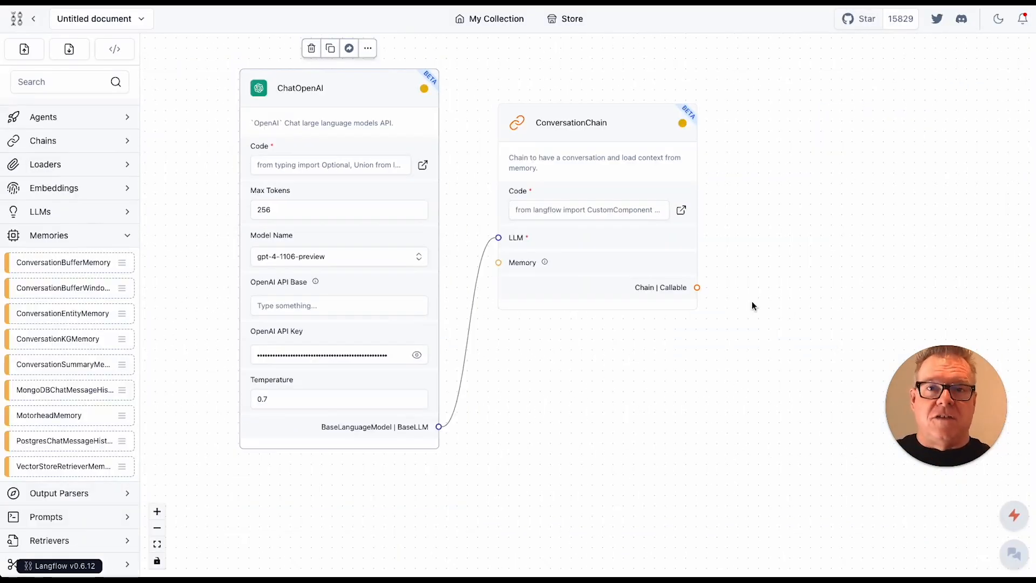
mouse_move(527, 323)
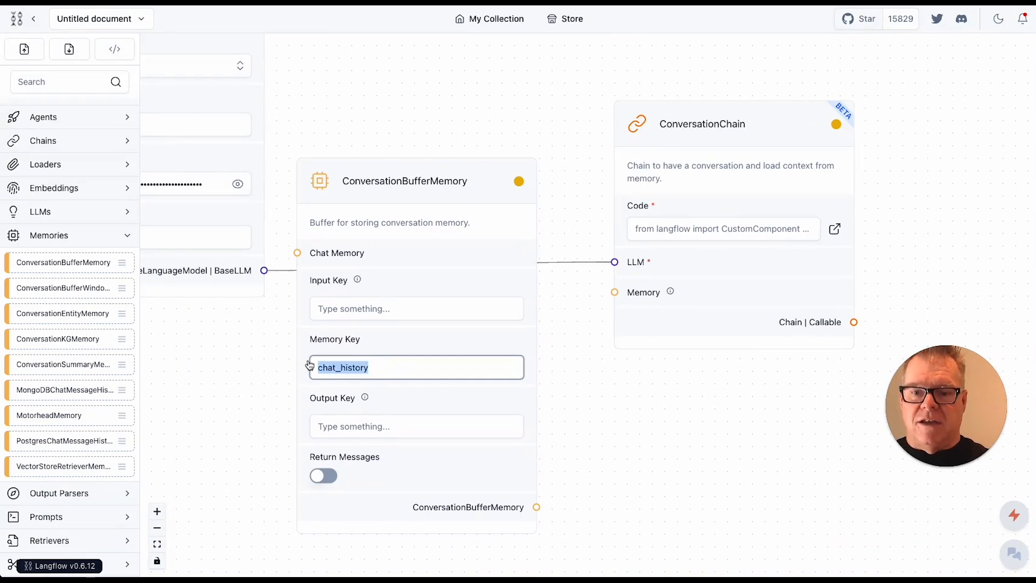
text(history)
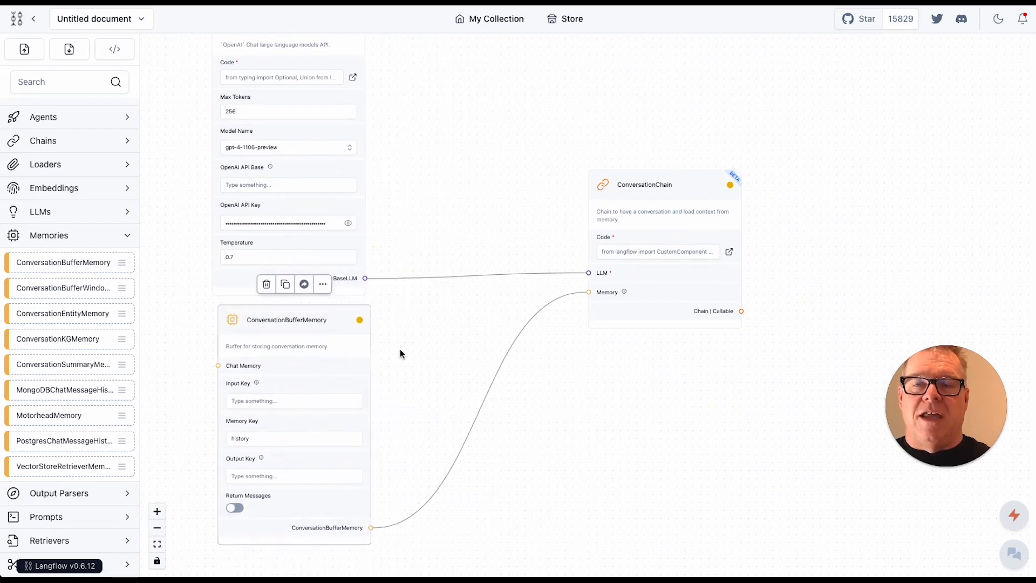
mouse_move(433, 383)
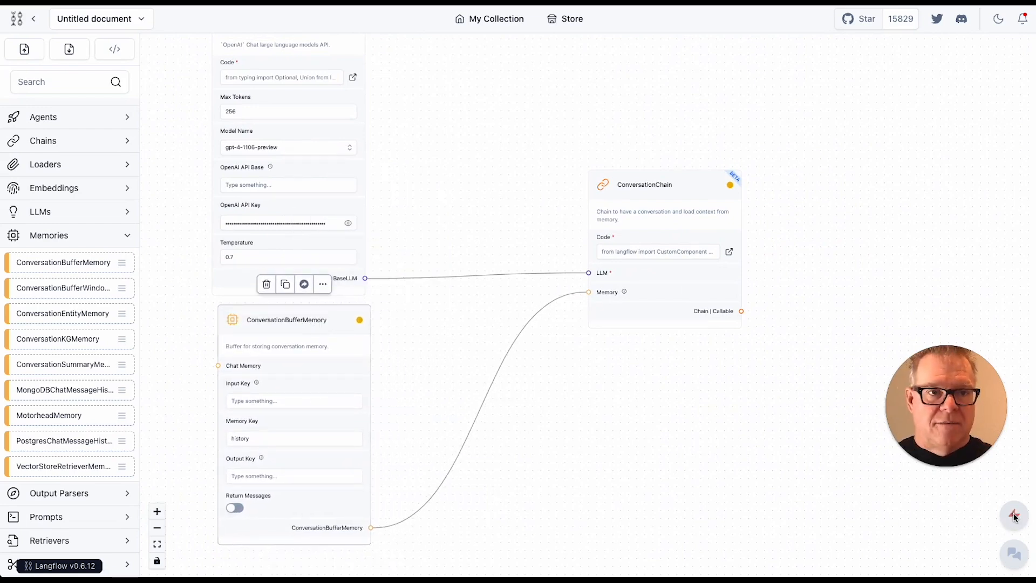
Rebuild the flow and send 'Tell me about your world ??' in chat
click(1014, 515)
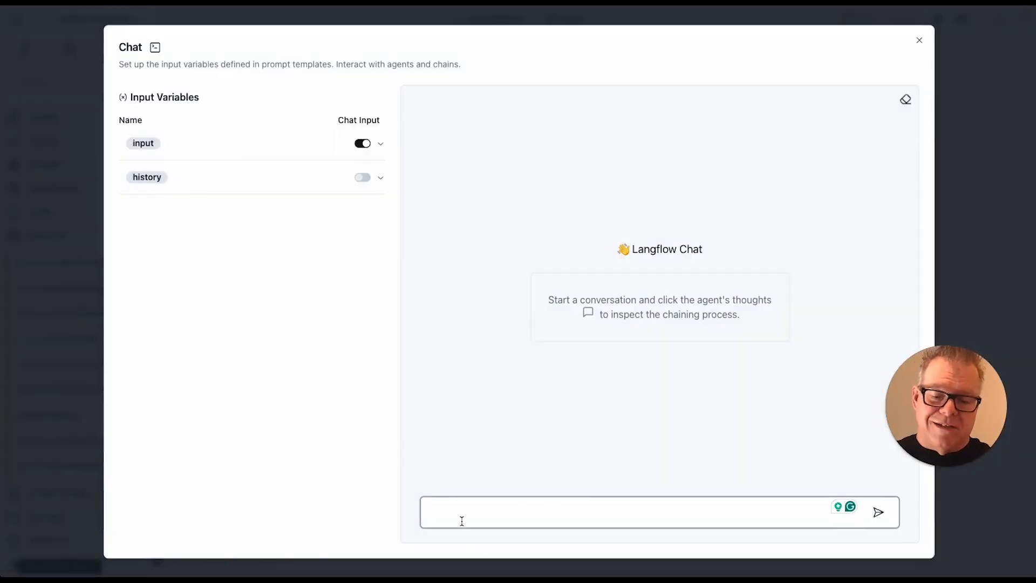
text(Tell m)
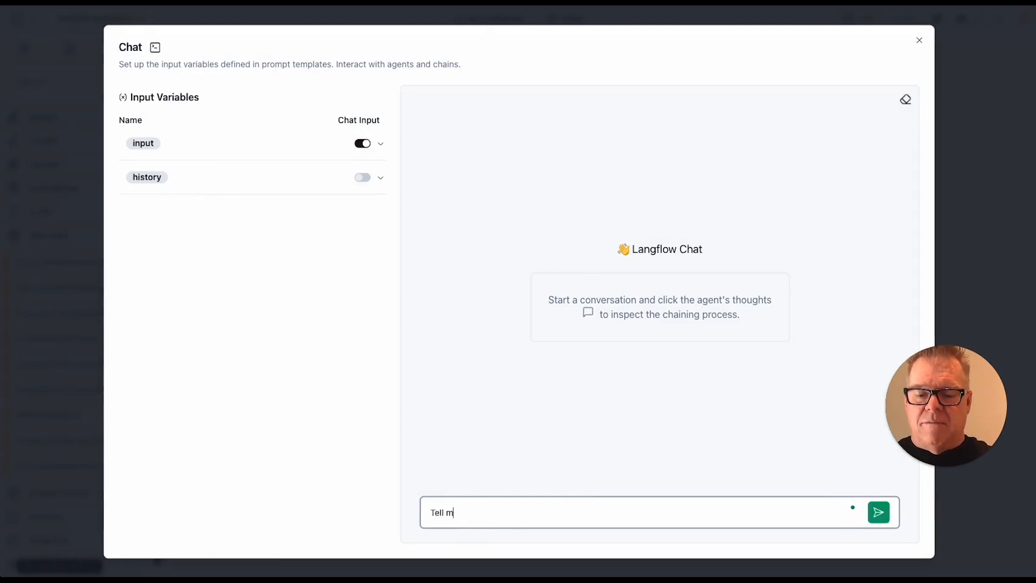
text(e about your wo)
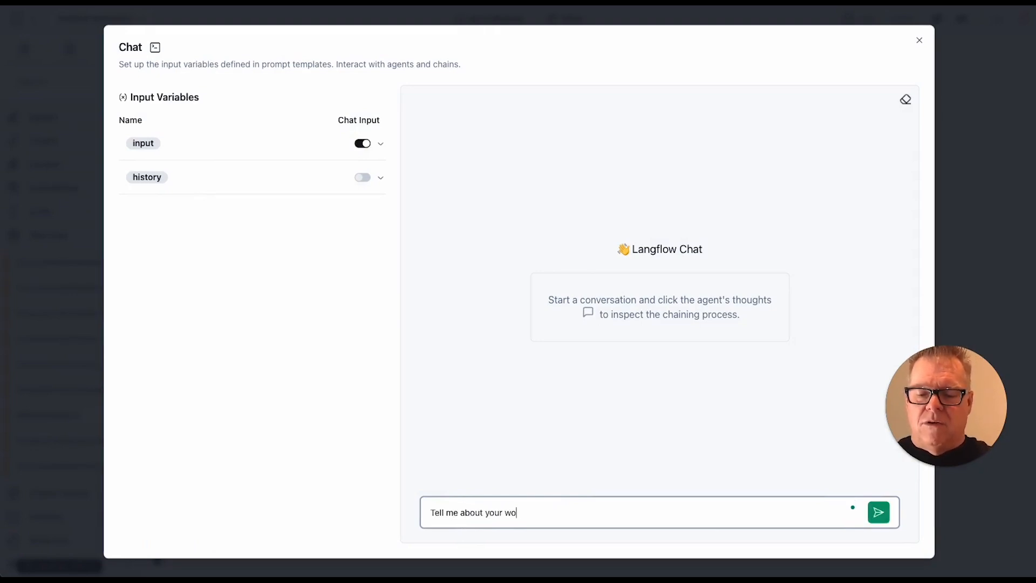
click(877, 512)
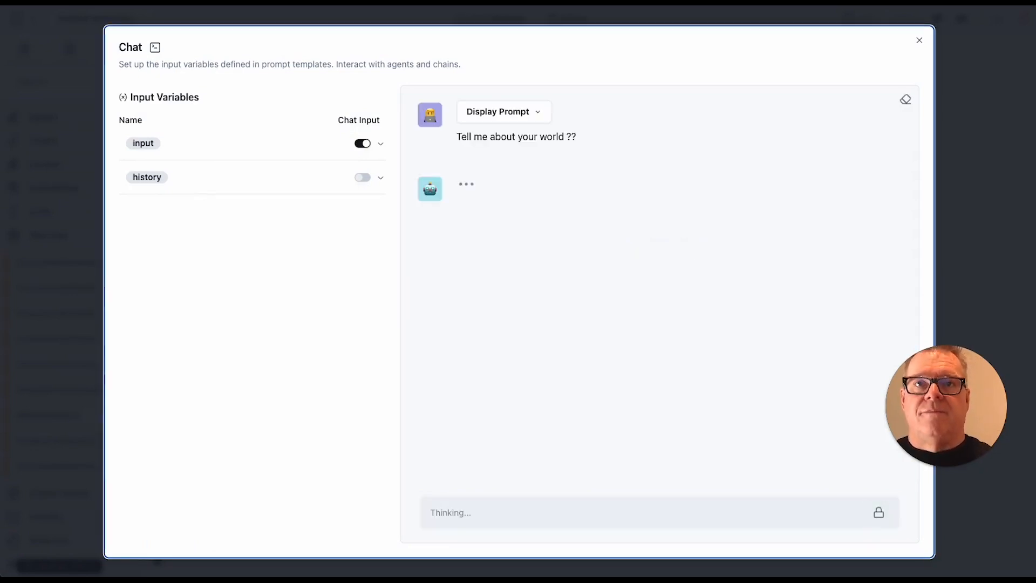